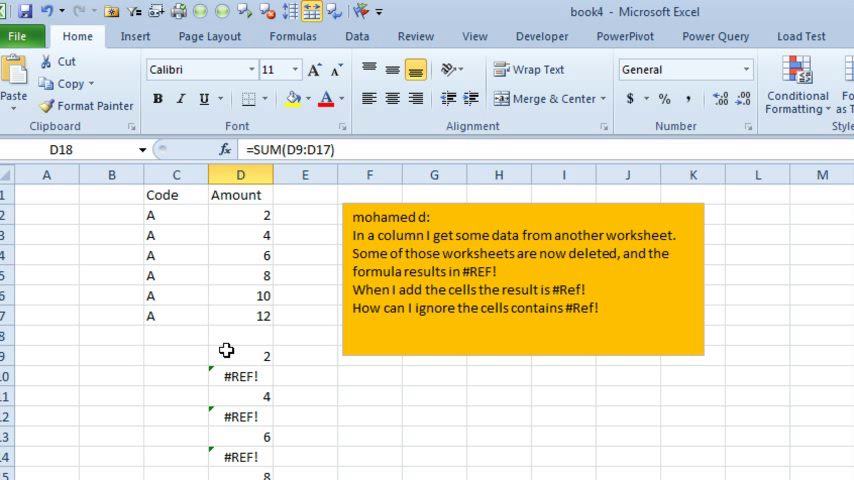
{"action": "mouse_move", "coordinate": [496, 396]}
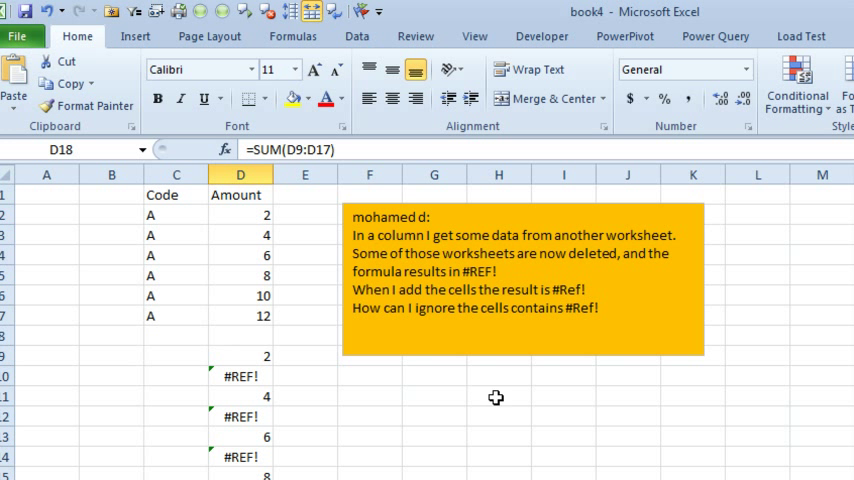
{"action": "mouse_move", "coordinate": [308, 384]}
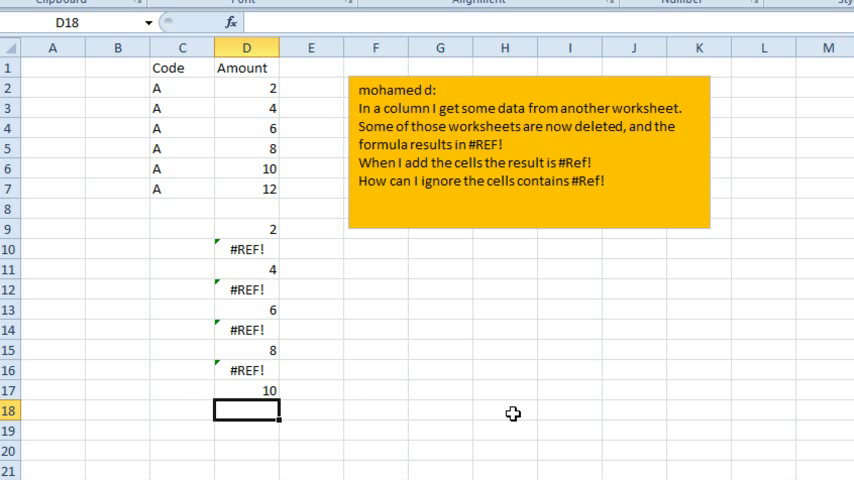
Enter =AGGREGATE(9,6,D9:D17) in D18 so the Amount column totals 30 ignoring errors.
{"action": "type", "text": "=agg"}
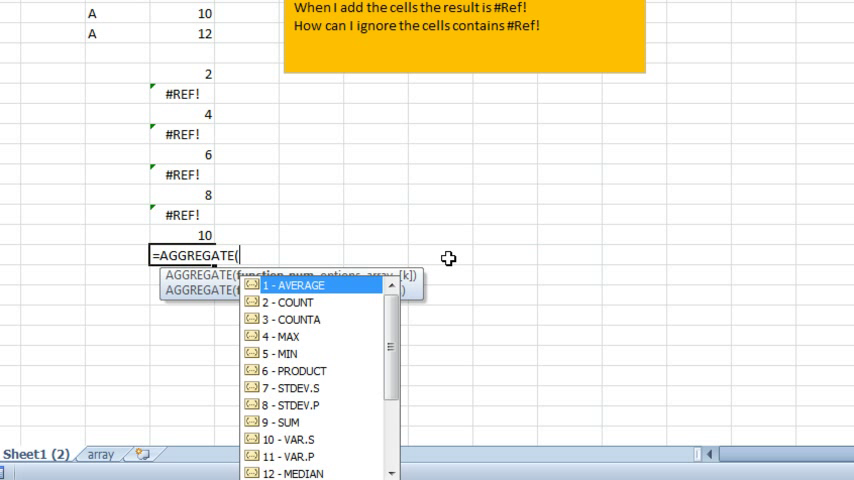
{"action": "type", "text": "9"}
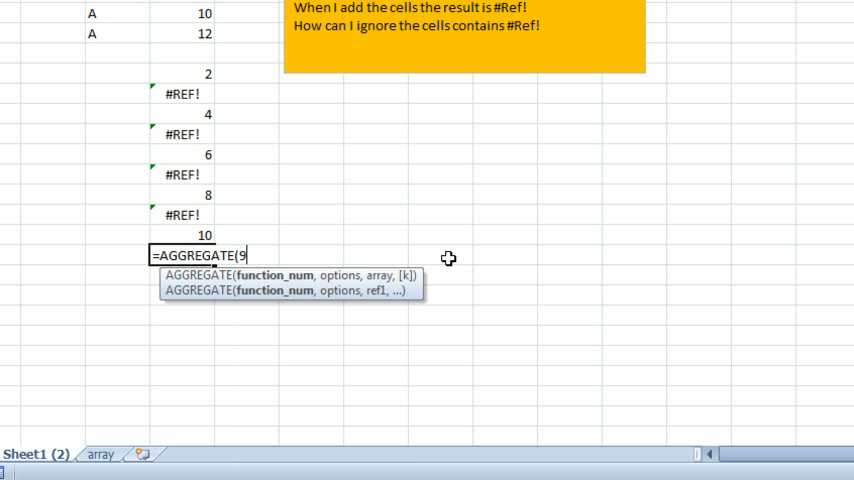
{"action": "type", "text": ",6"}
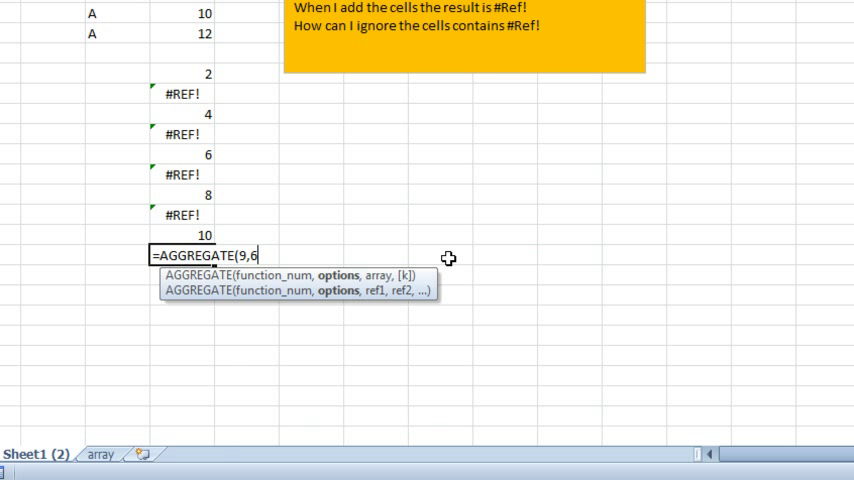
{"action": "type", "text": ","}
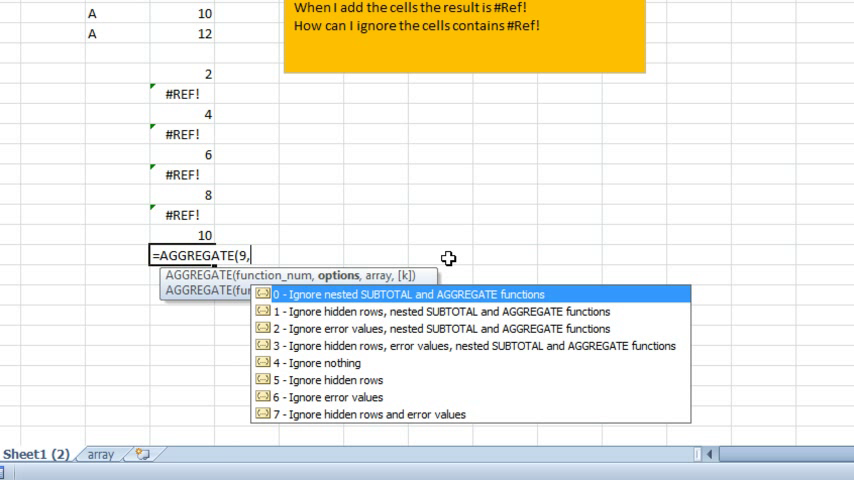
{"action": "mouse_move", "coordinate": [478, 336]}
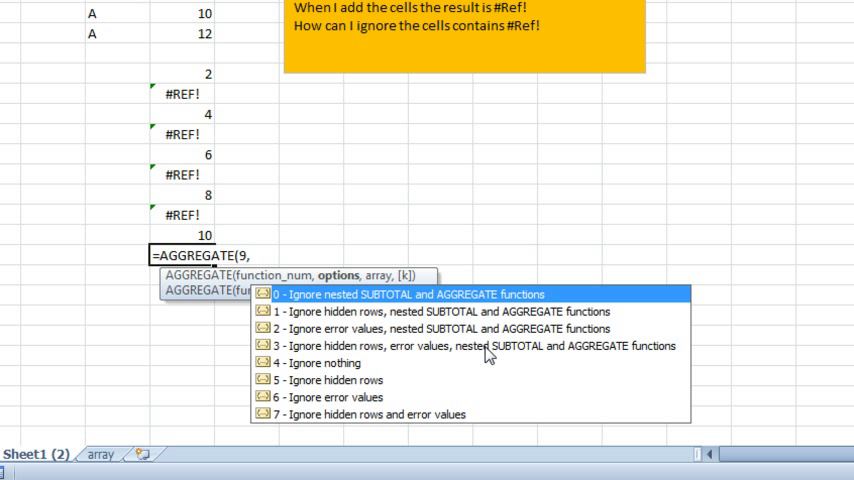
{"action": "mouse_move", "coordinate": [512, 358]}
{"action": "type", "text": "6,D9:D17)"}
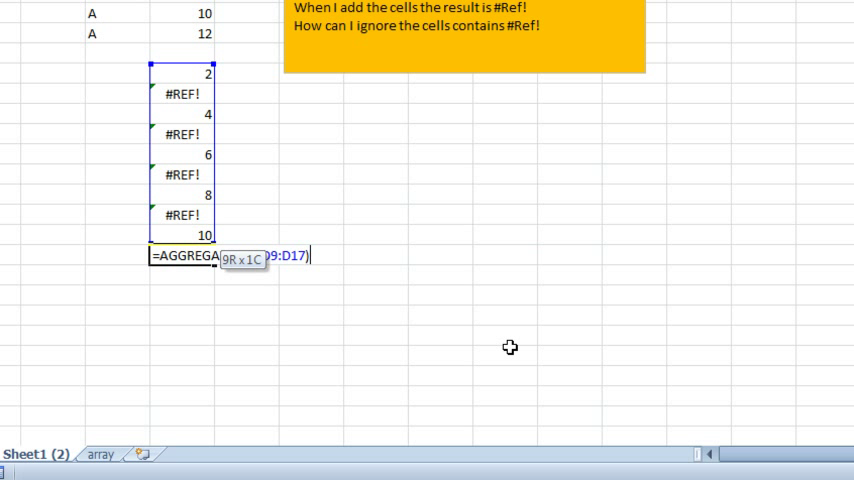
{"action": "key", "text": "Enter"}
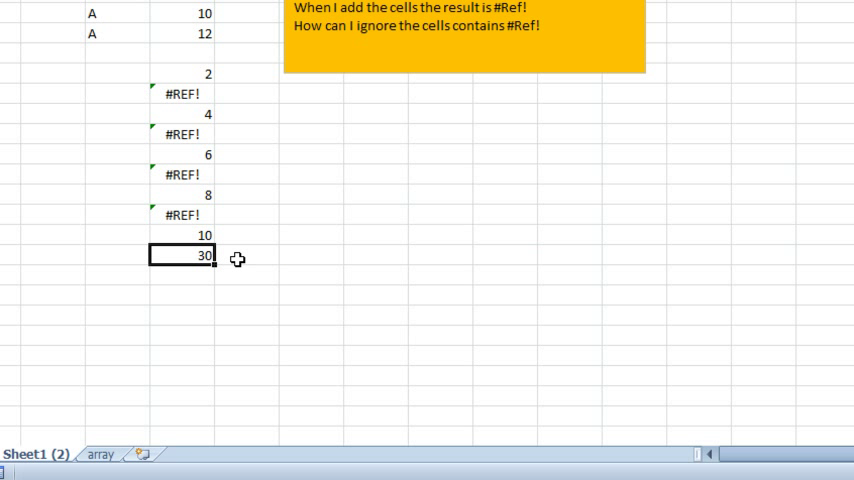
{"action": "mouse_move", "coordinate": [510, 264]}
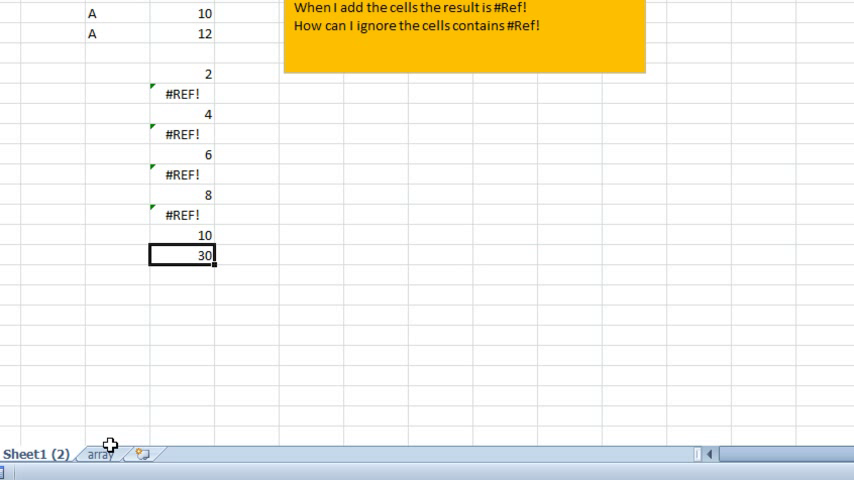
On the array sheet, start D18 with IF(ISNUMBER(D9:D17),D9:D17,0).
{"action": "left_click", "coordinate": [100, 452]}
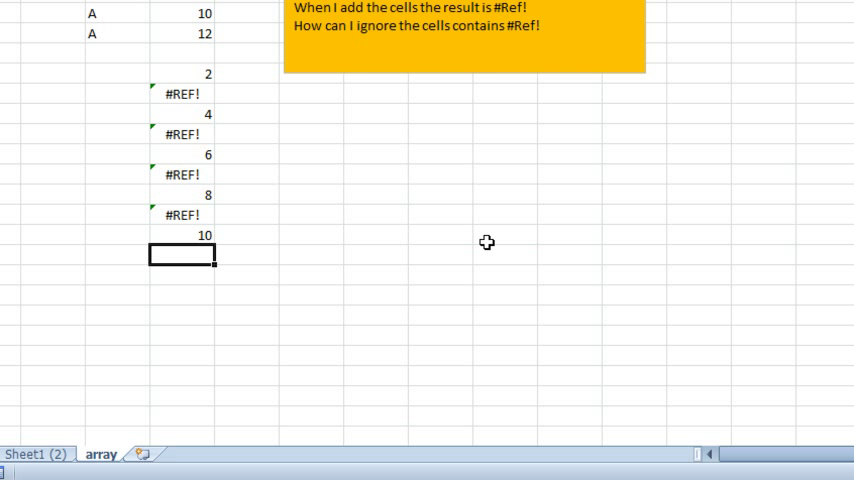
{"action": "type", "text": "=IF(ISNUMBER(D9:D17"}
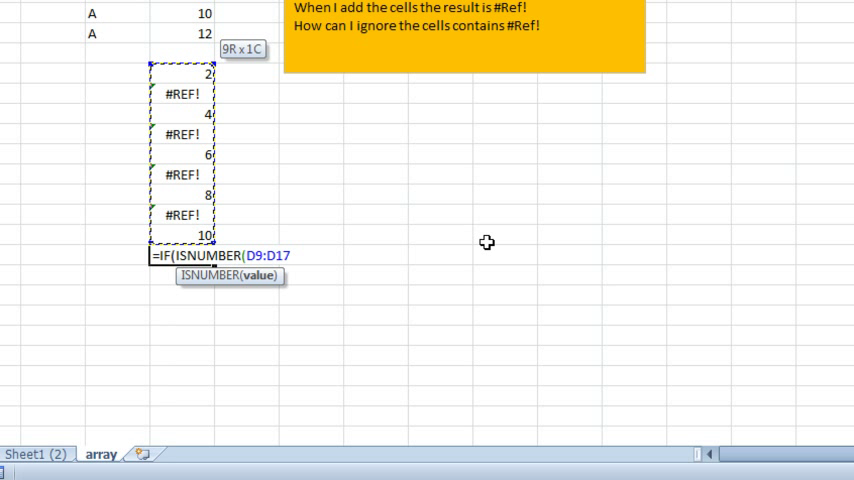
{"action": "type", "text": "),D9:D17"}
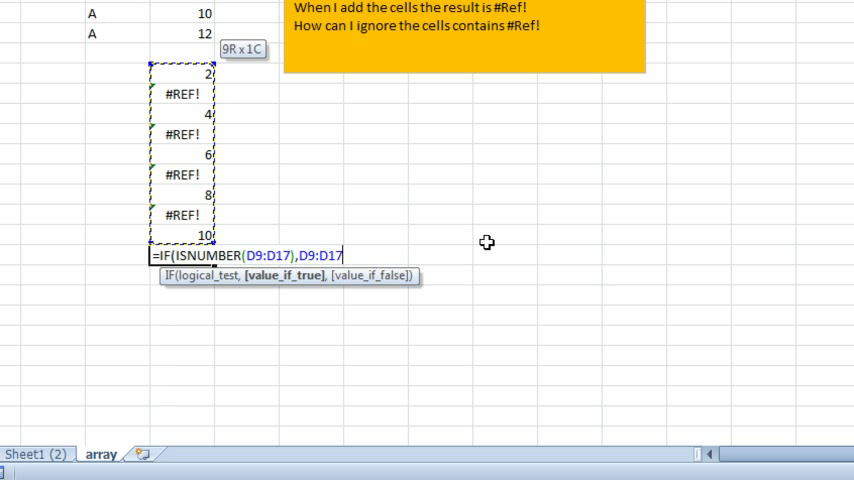
{"action": "type", "text": ",0)"}
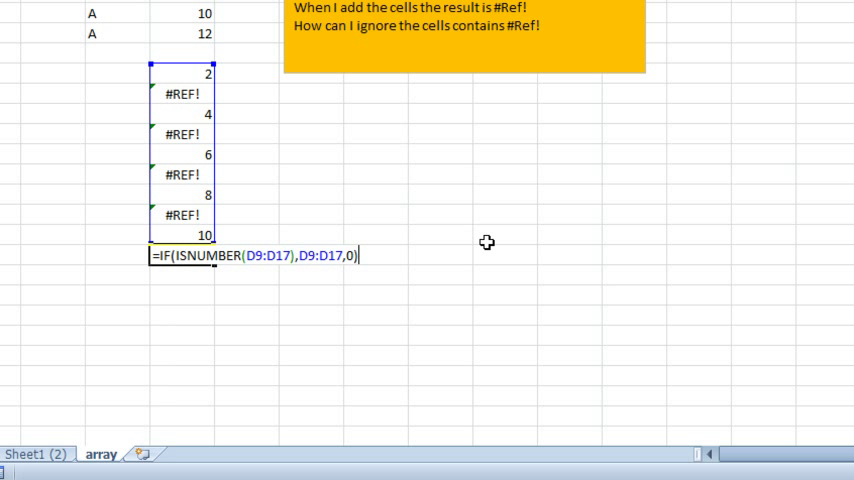
{"action": "mouse_move", "coordinate": [262, 172]}
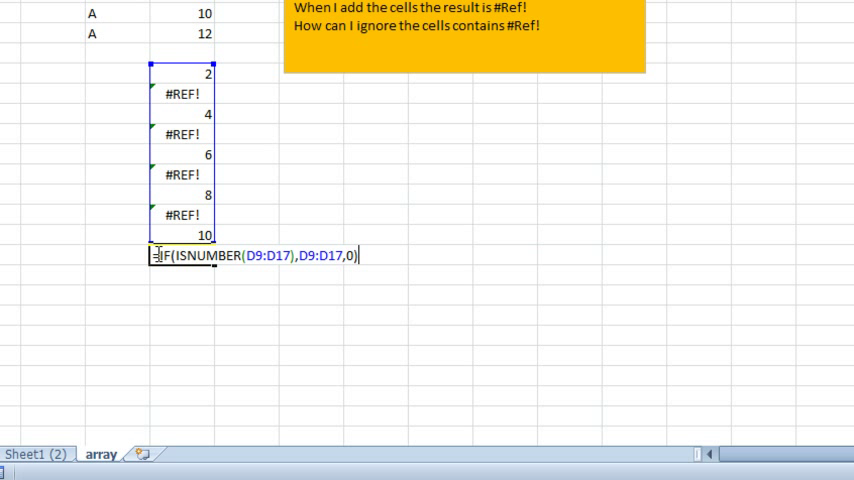
Wrap the IF in SUM( ) and array-enter it so D18 returns 30.
{"action": "type", "text": "=SUM("}
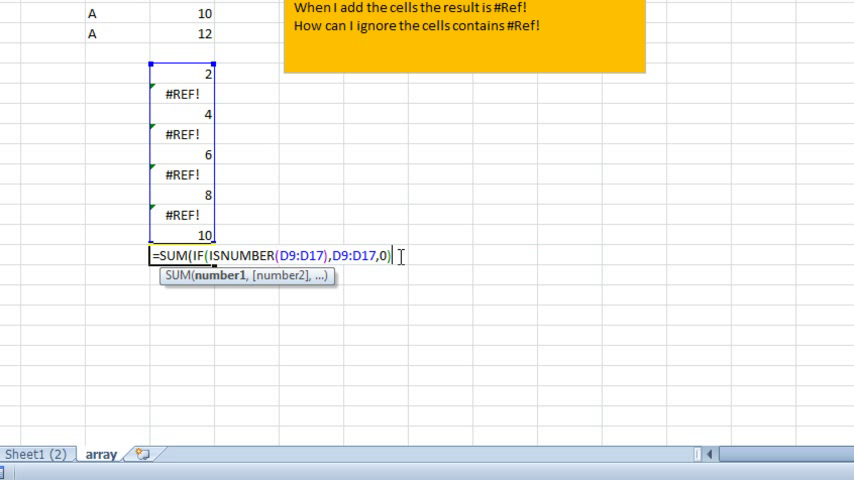
{"action": "type", "text": ")"}
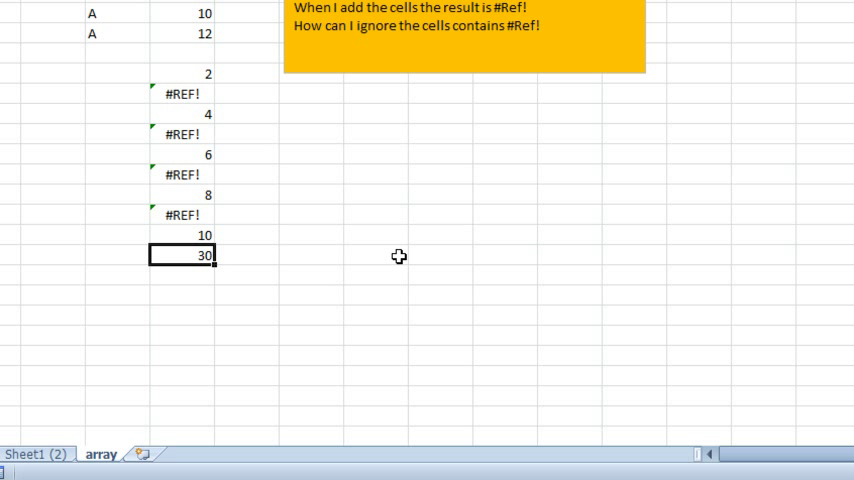
{"action": "mouse_move", "coordinate": [428, 196]}
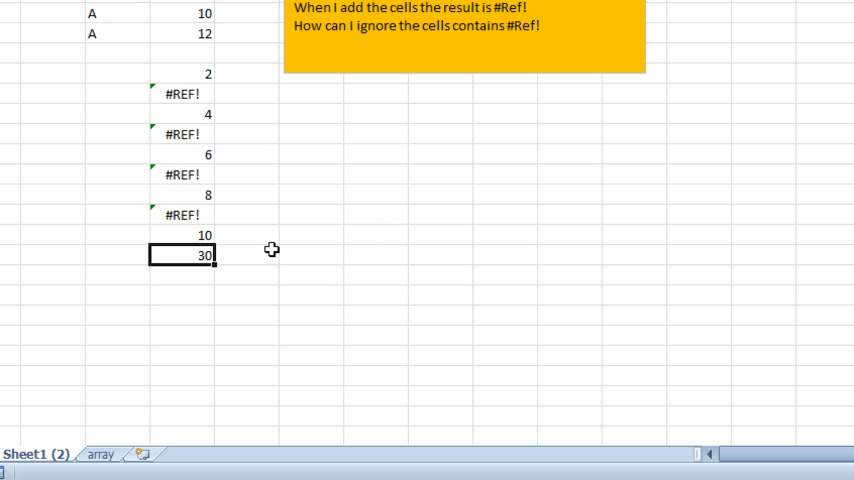
Review the AGGREGATE formula, then reopen D18's SUM(IF(ISNUMBER(D9:D17),D9:D17,0)) on the array sheet.
{"action": "type", "text": "=AGGREGATE(9,6,D9:D17)"}
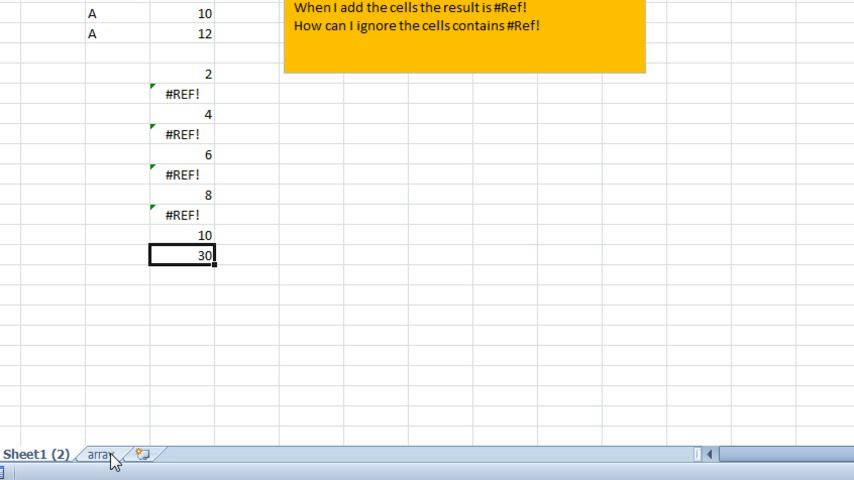
{"action": "type", "text": "=SUM(IF(ISNUMBER(D9:D17),D9:D17,0))"}
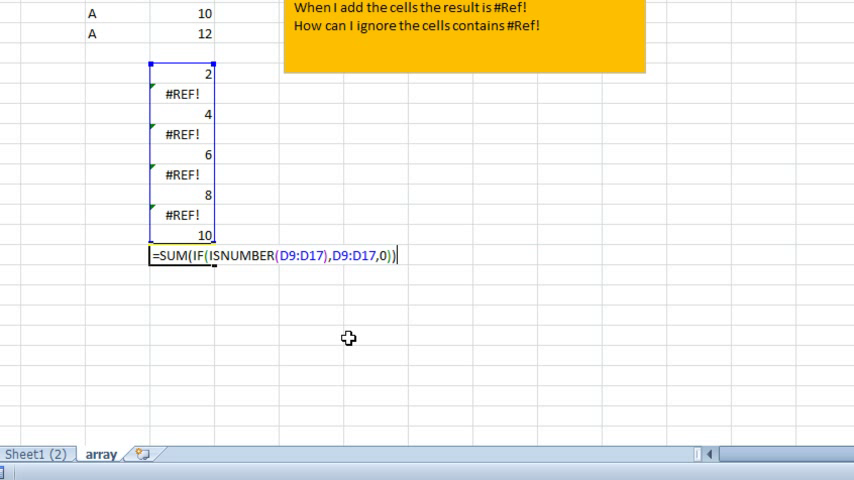